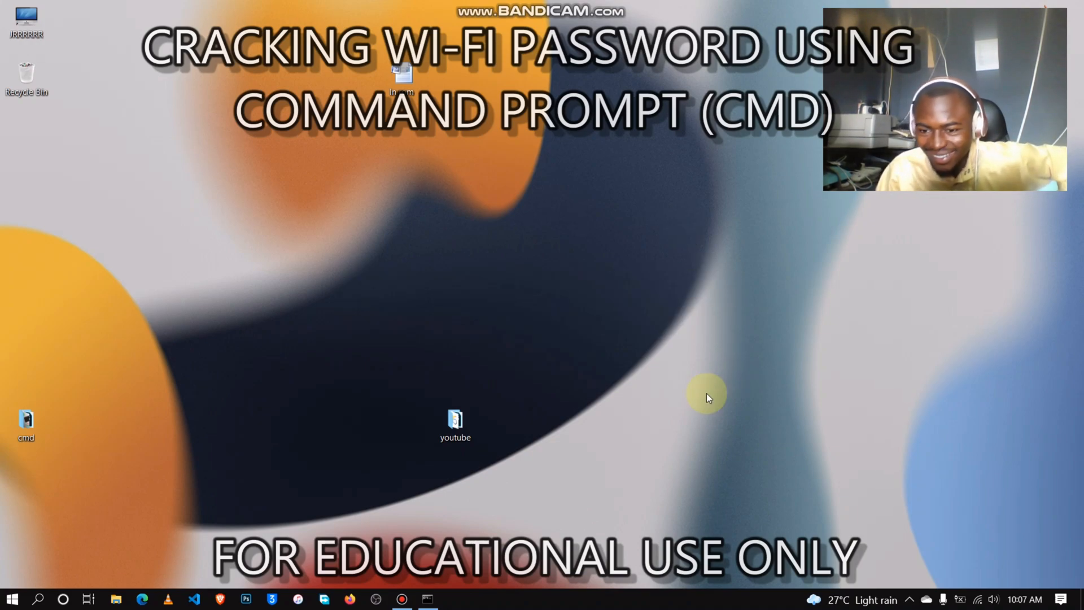
mouse_move(434, 185)
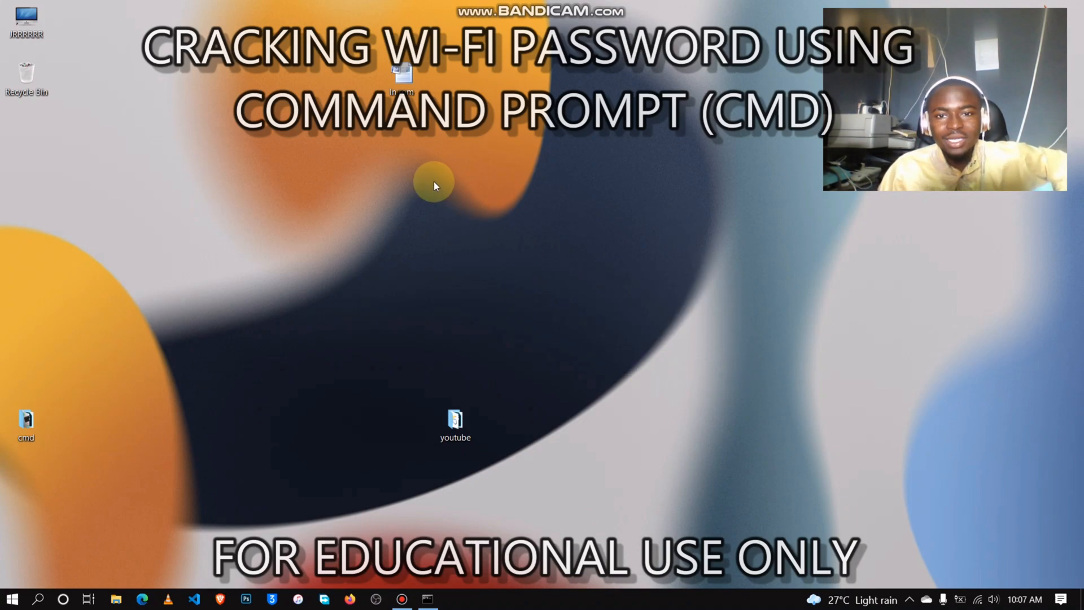
mouse_move(396, 177)
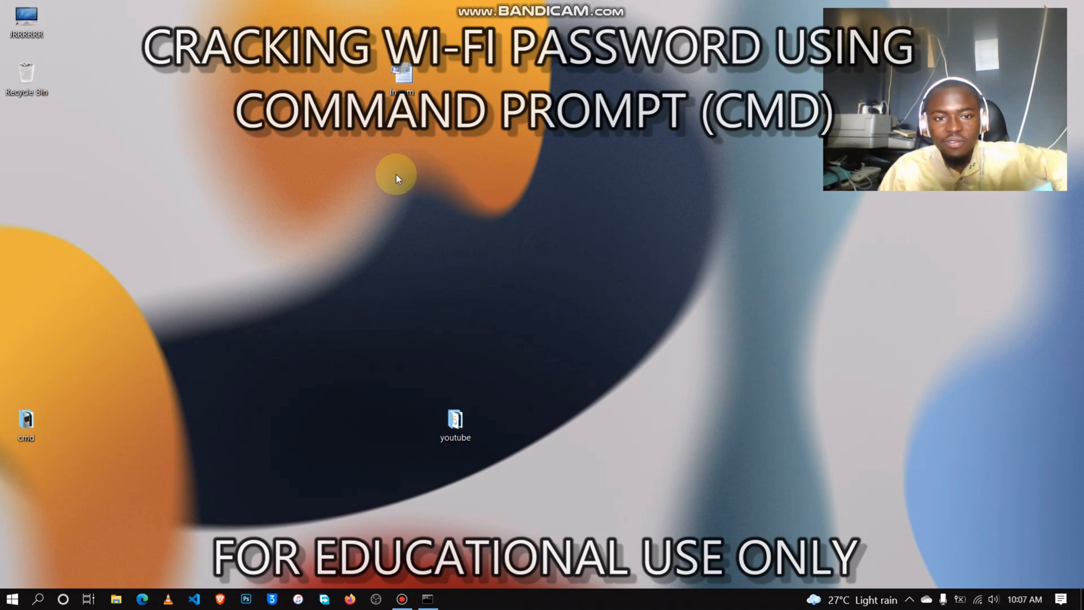
mouse_move(982, 595)
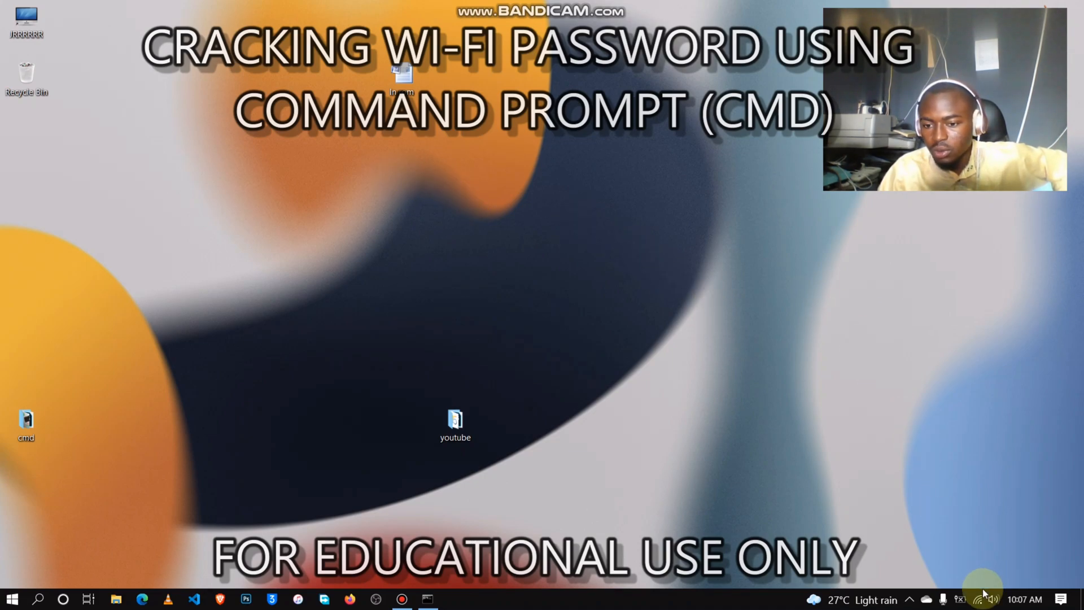
- Launch cmd from Start and run netsh wlan show profile to list saved Wi-Fi profiles
left_click(978, 598)
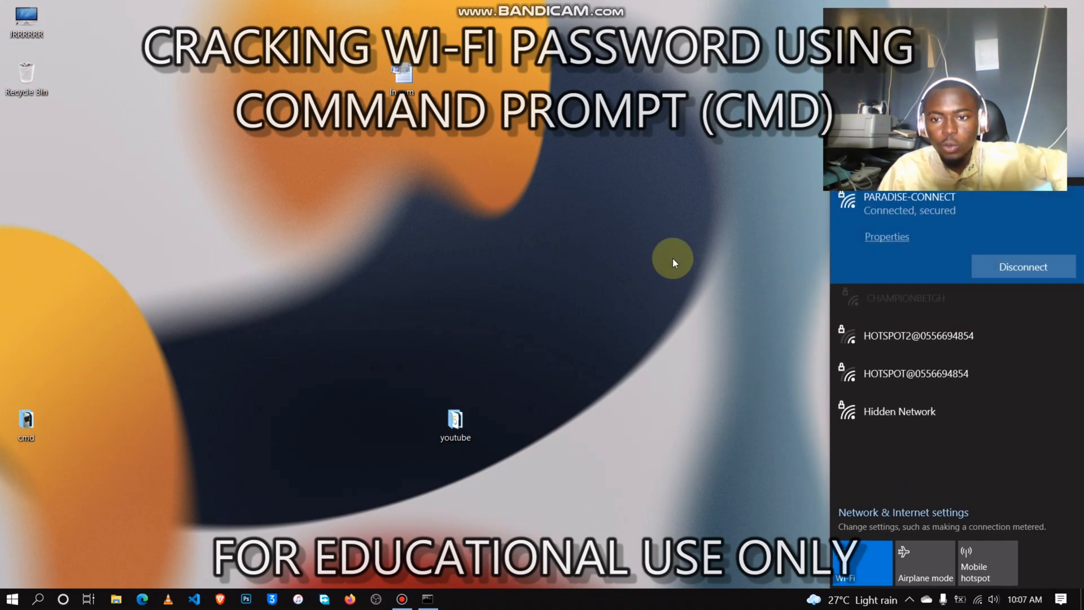
left_click(714, 196)
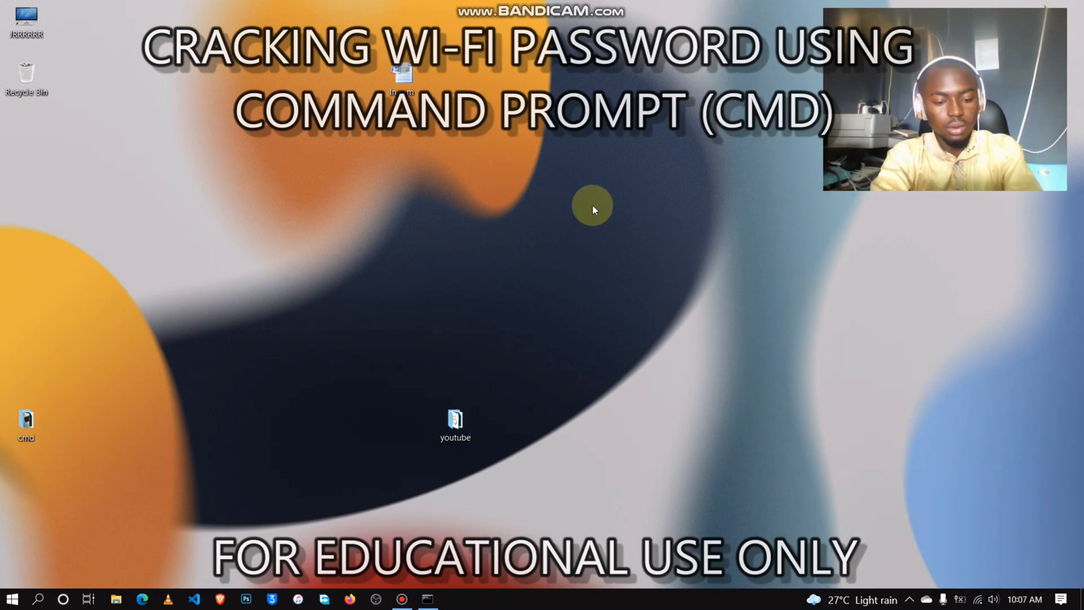
type("cm")
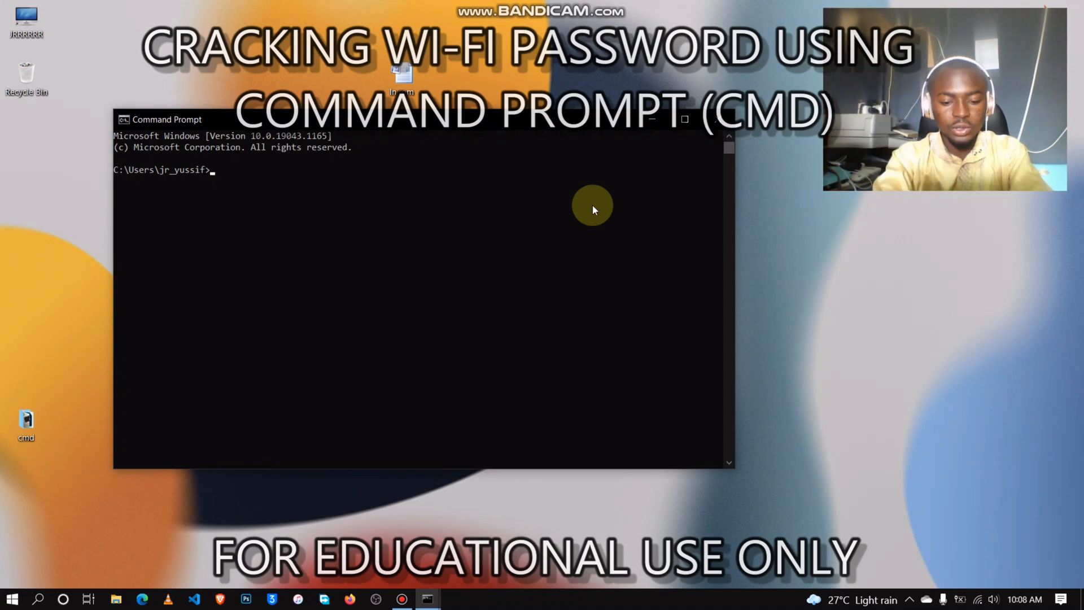
type("netsh wlan")
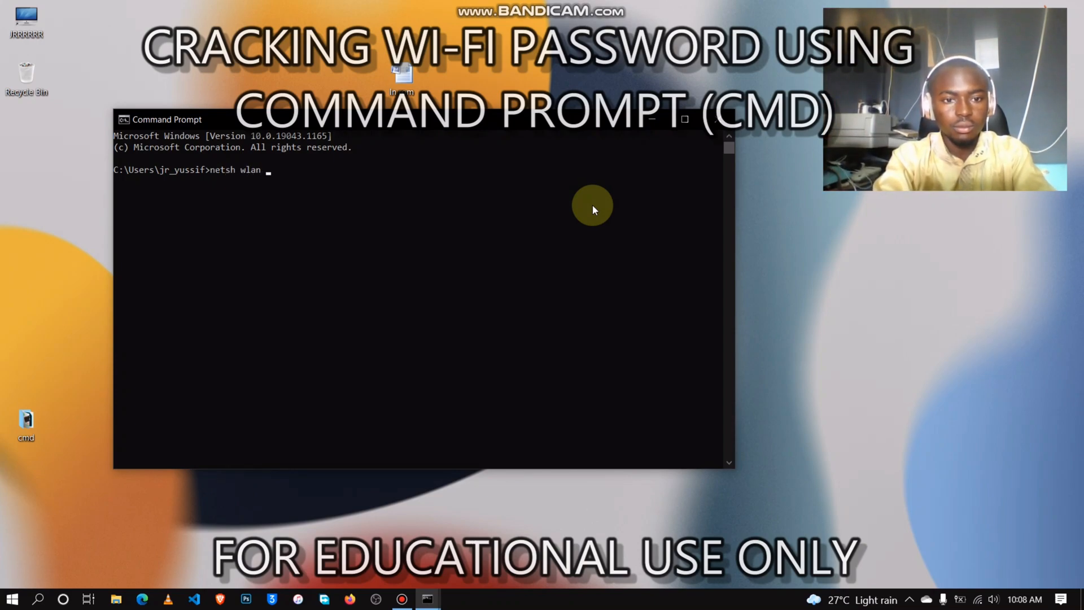
type("show proppfil")
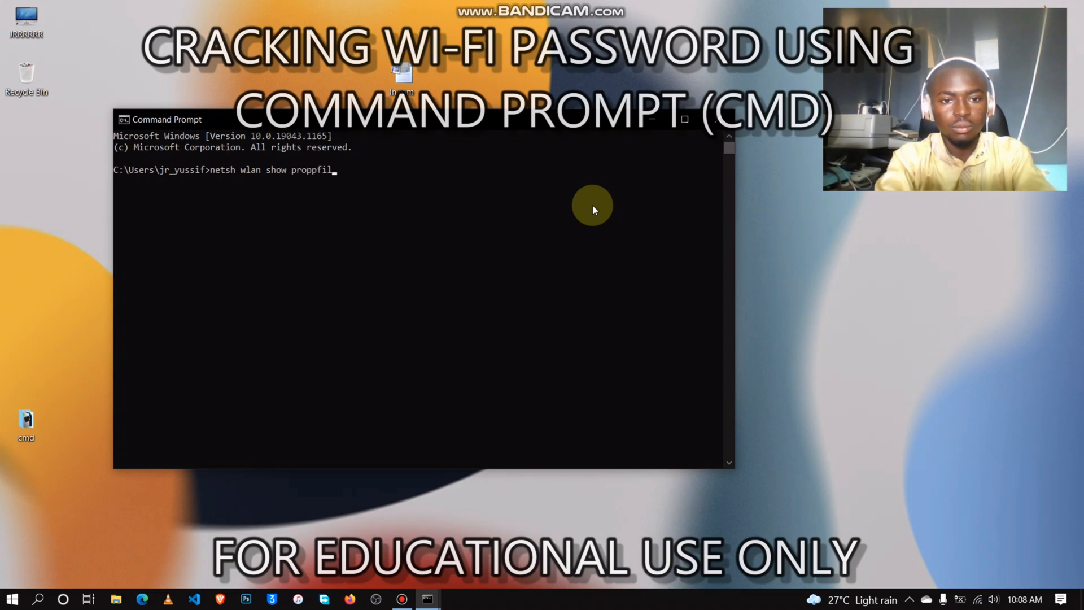
type("profile")
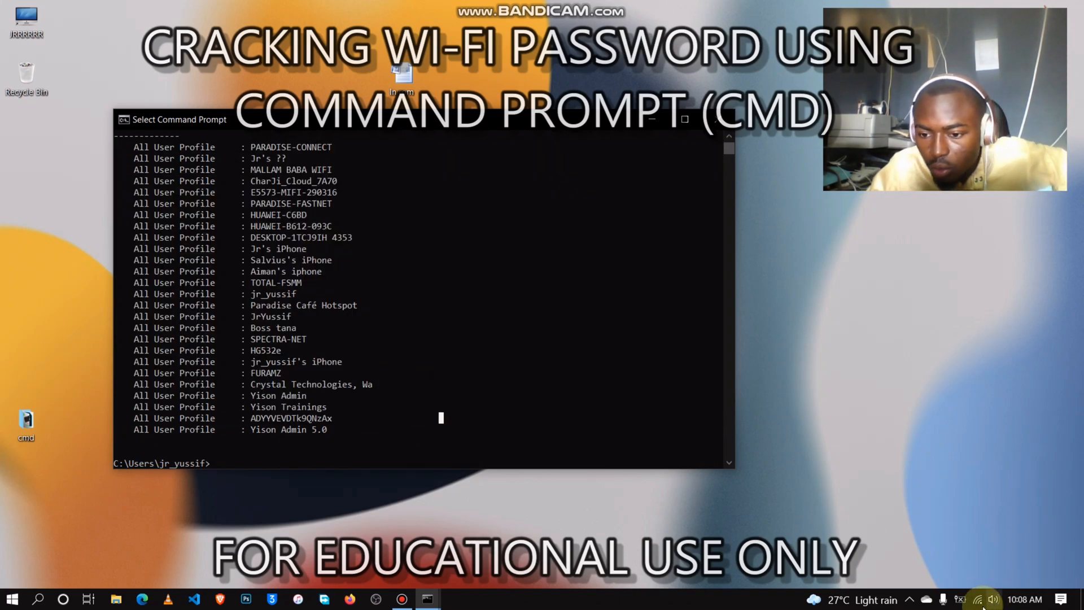
left_click(991, 599)
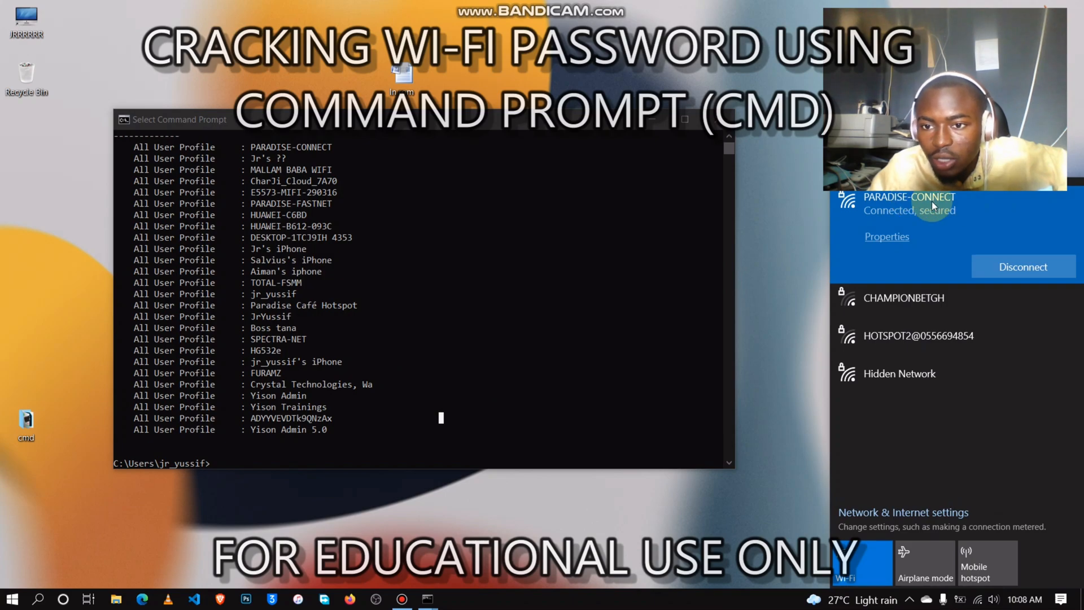
mouse_move(632, 311)
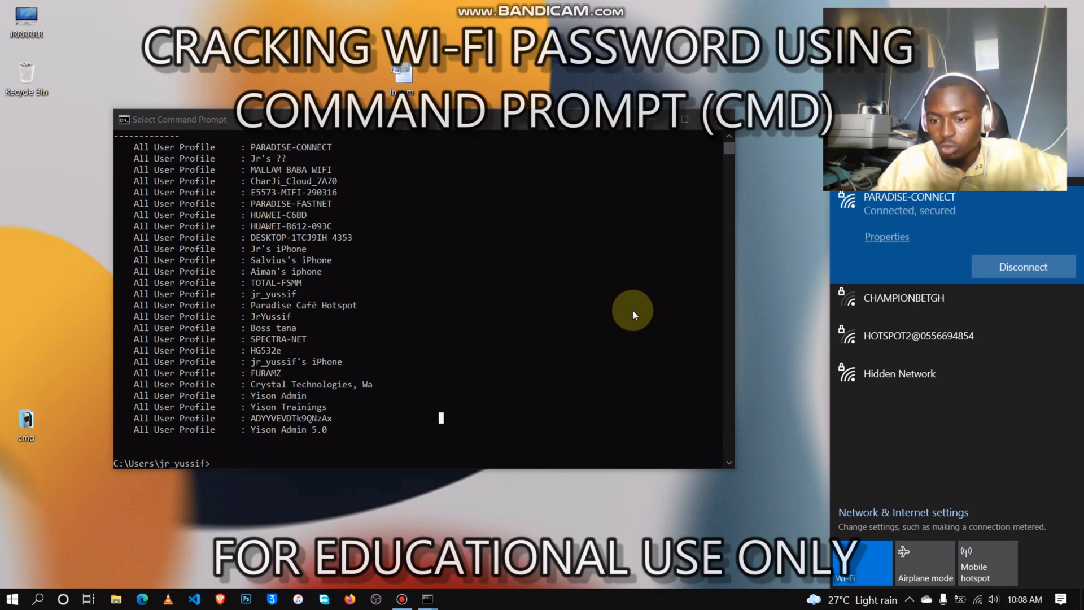
left_click(386, 392)
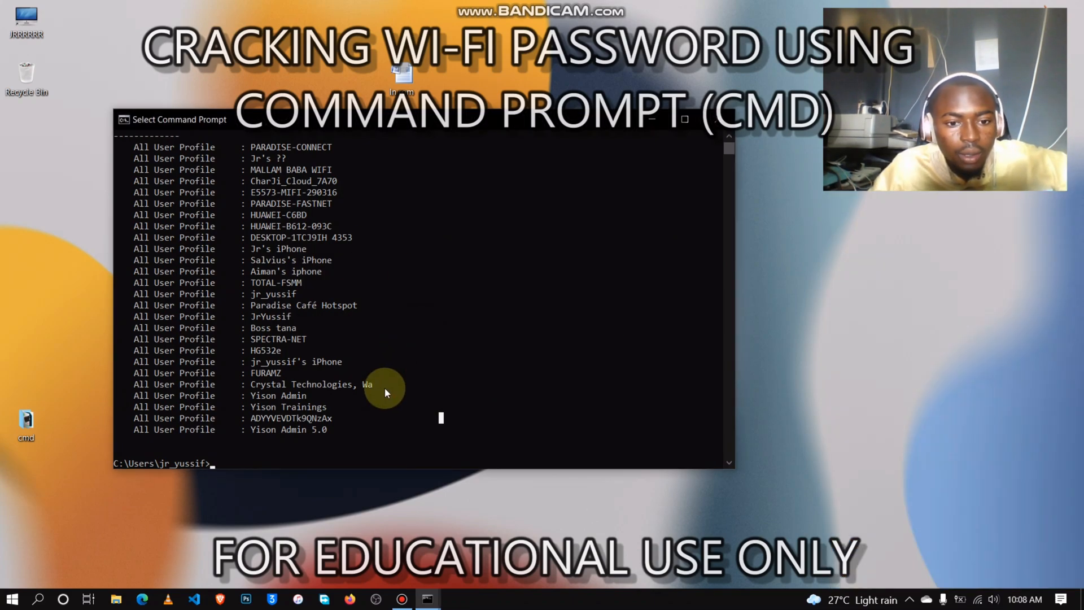
- Run netsh wlan show profile PARADISE-CONNECT key=clear to reveal the password under Key Content
type("netsh wla")
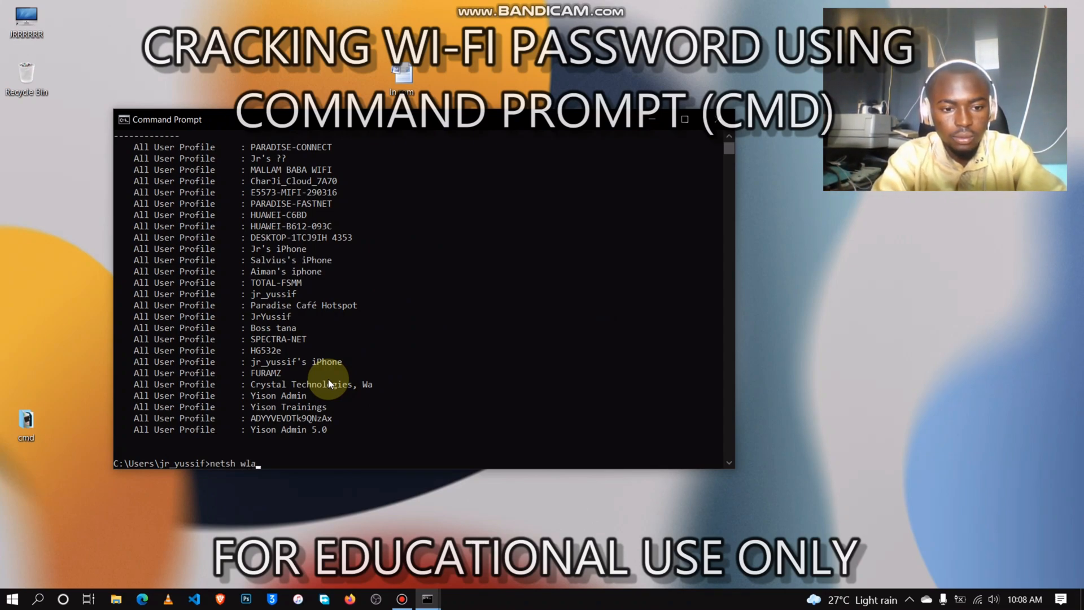
type("n")
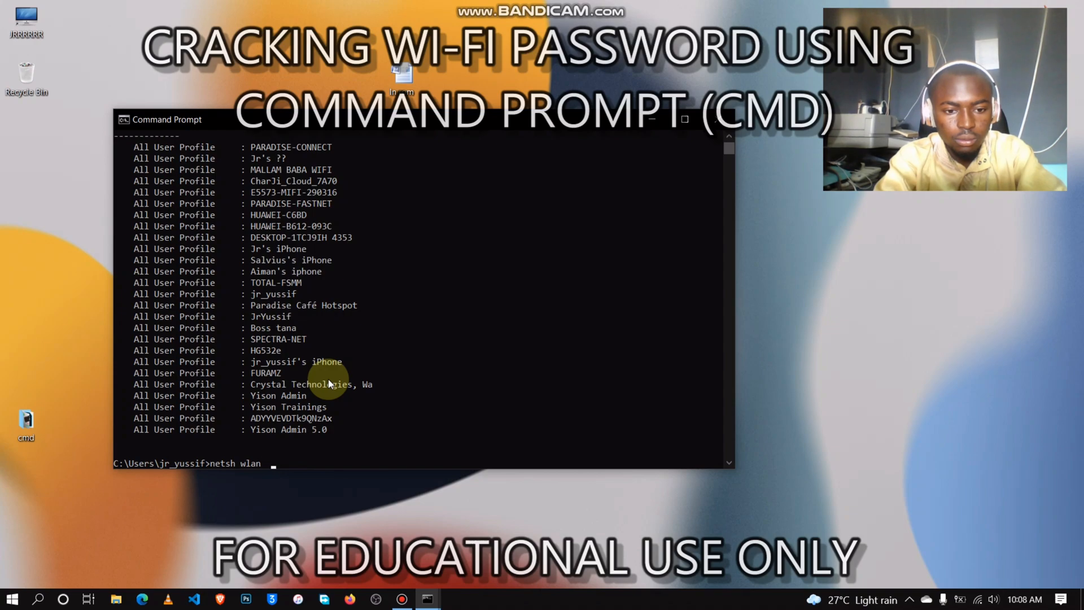
type("show profi")
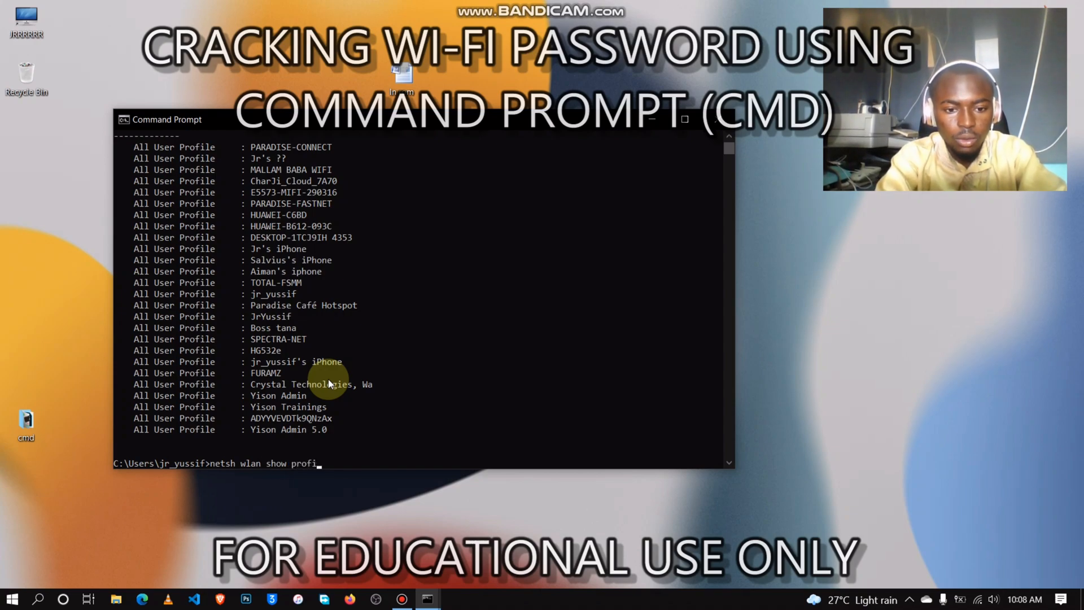
type("le")
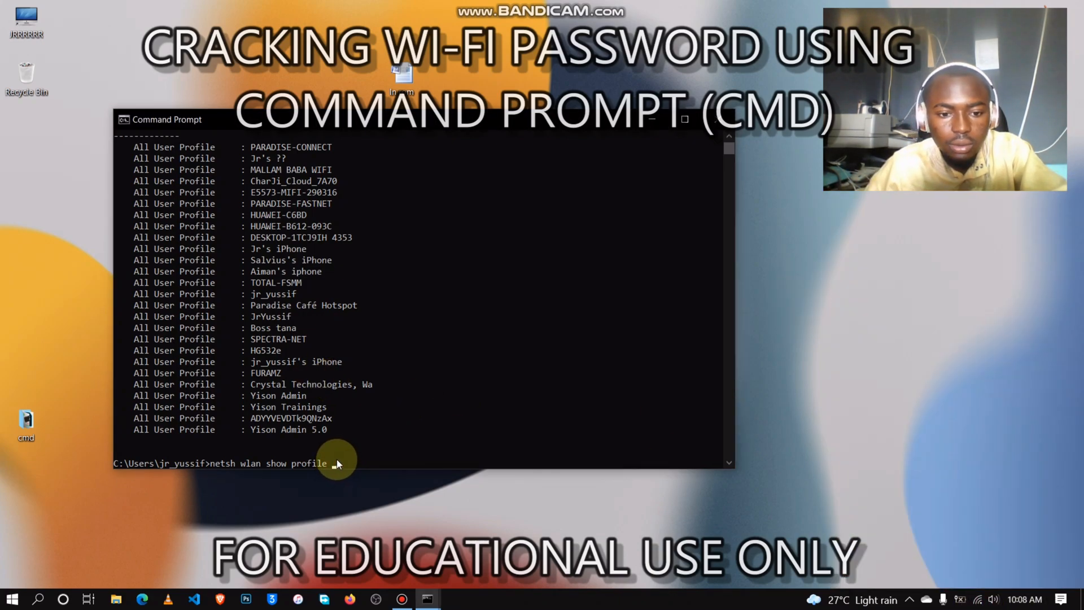
type("PARADISE-CO")
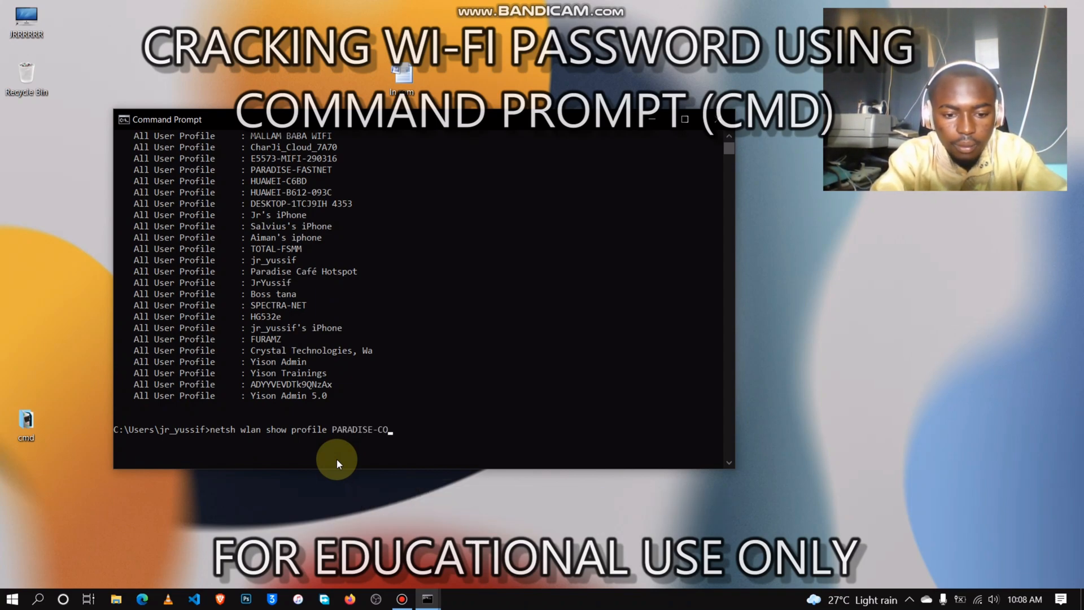
type("NN")
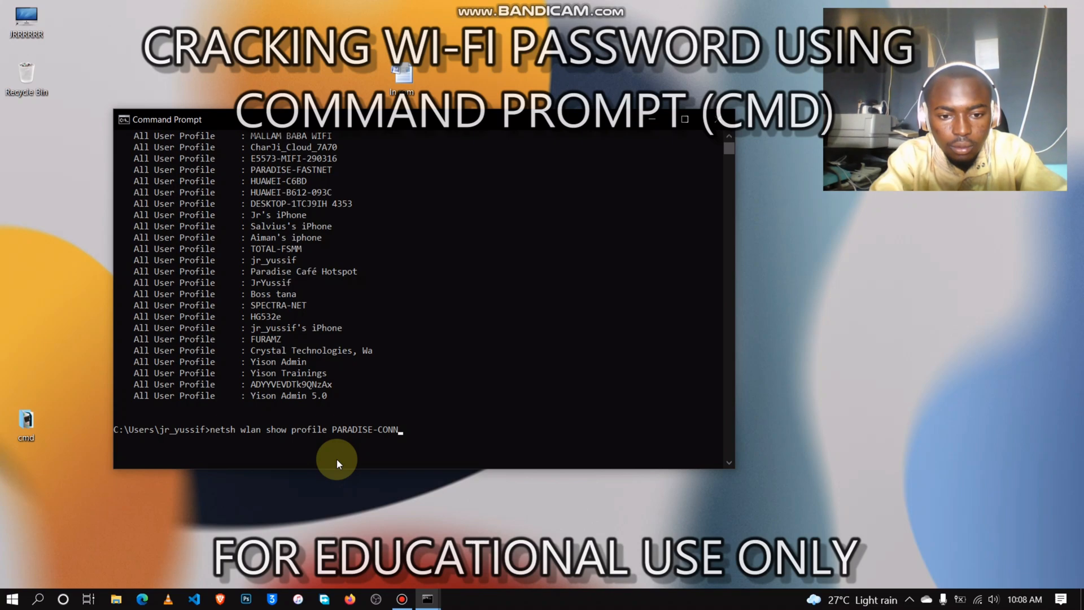
type("ECT")
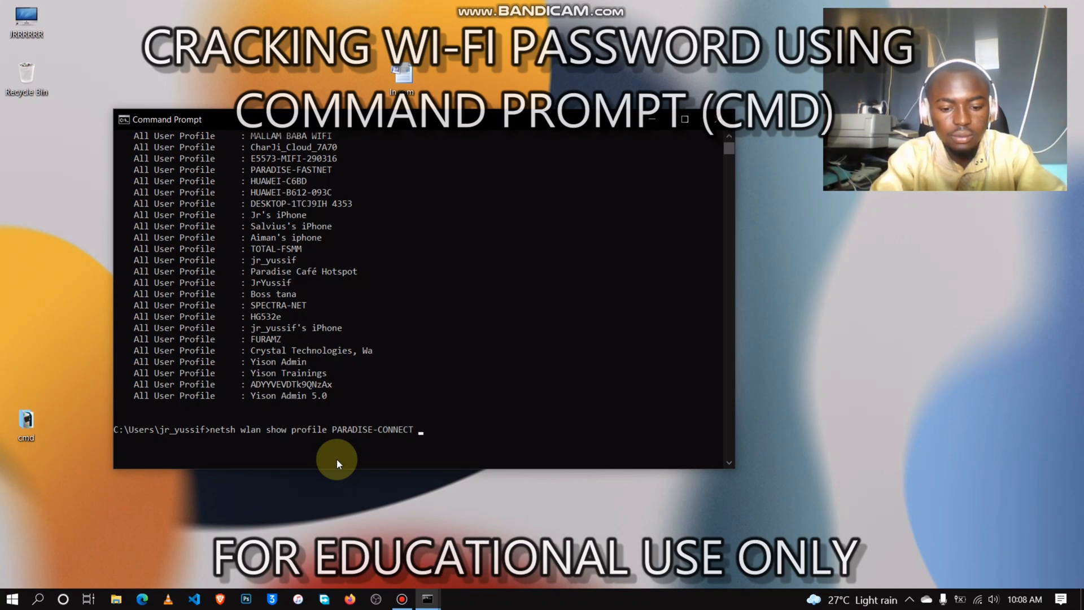
type("key")
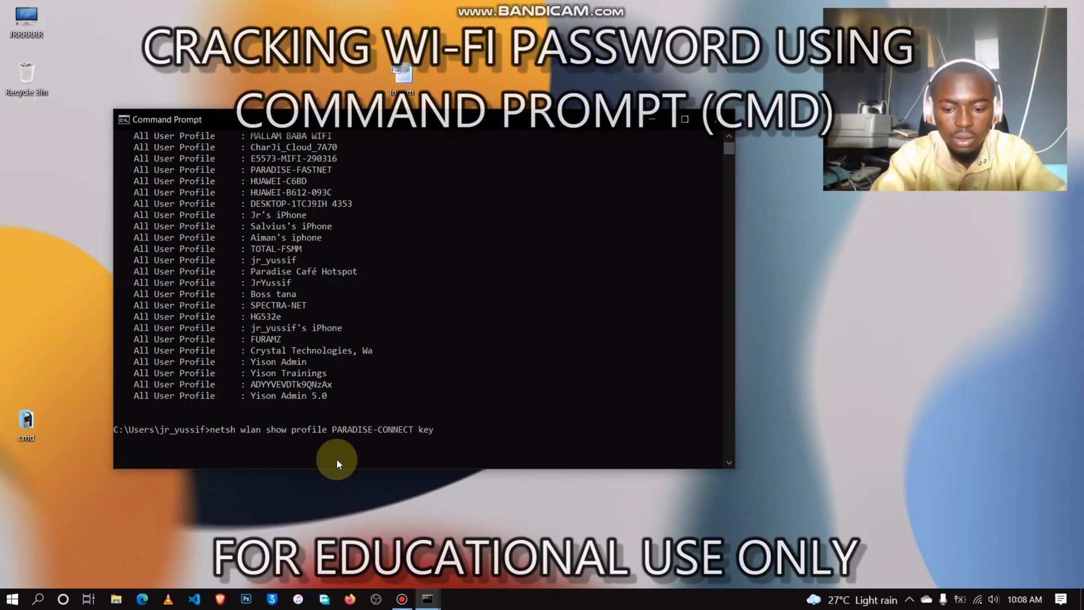
type("=clear")
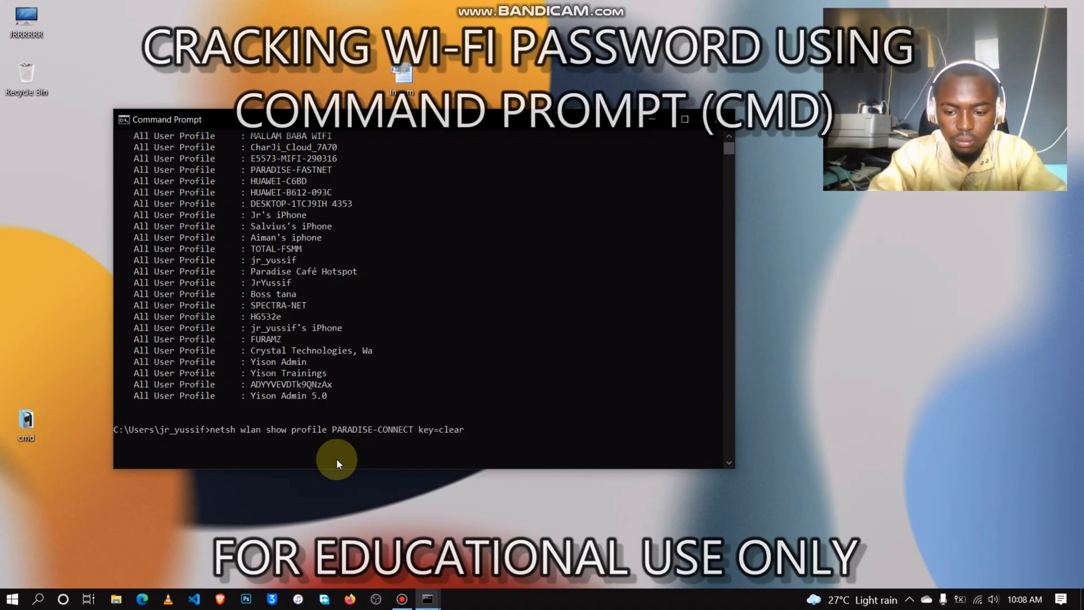
key("Enter")
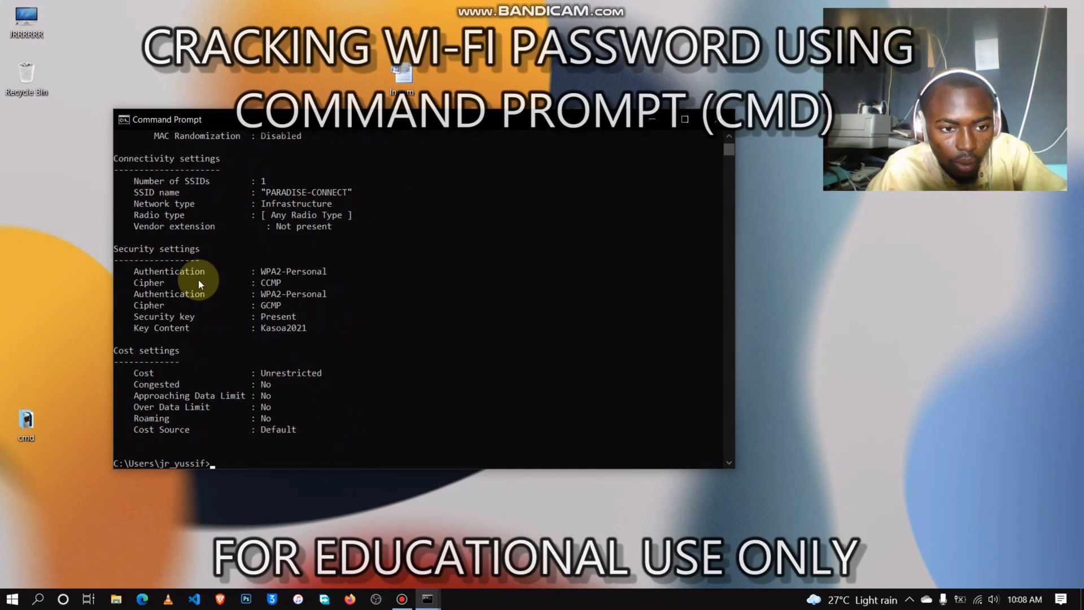